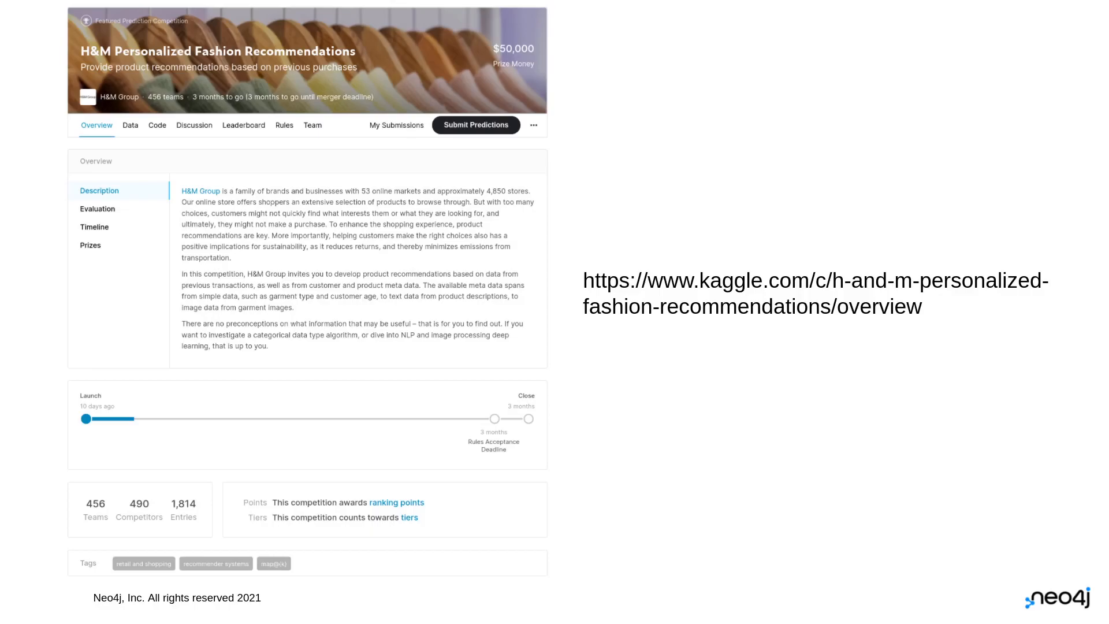
mouse_move(665, 463)
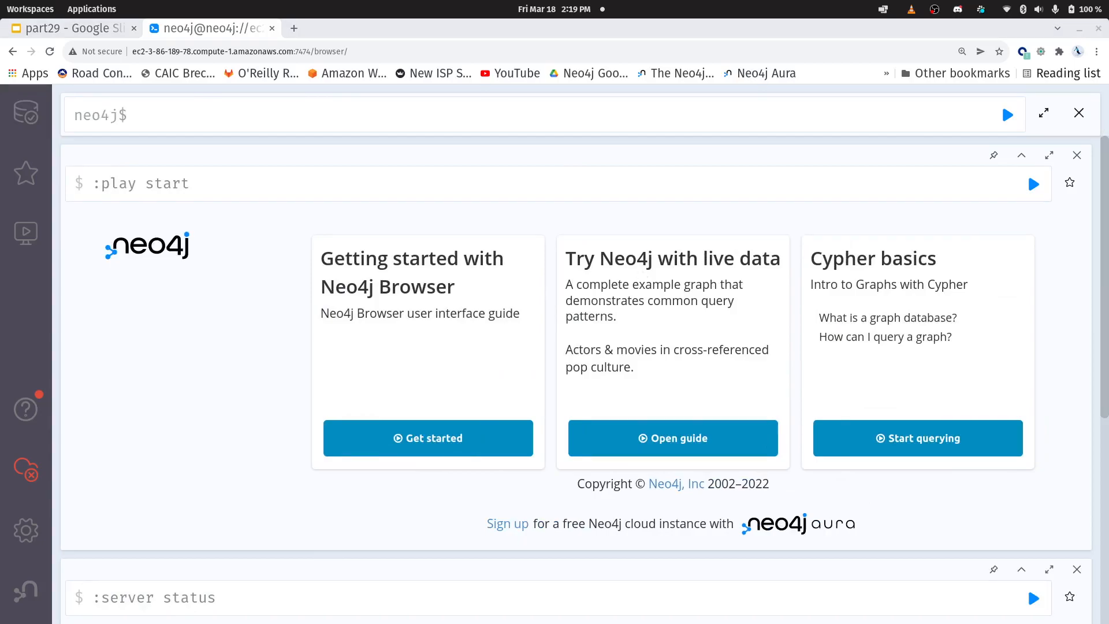
mouse_move(329, 136)
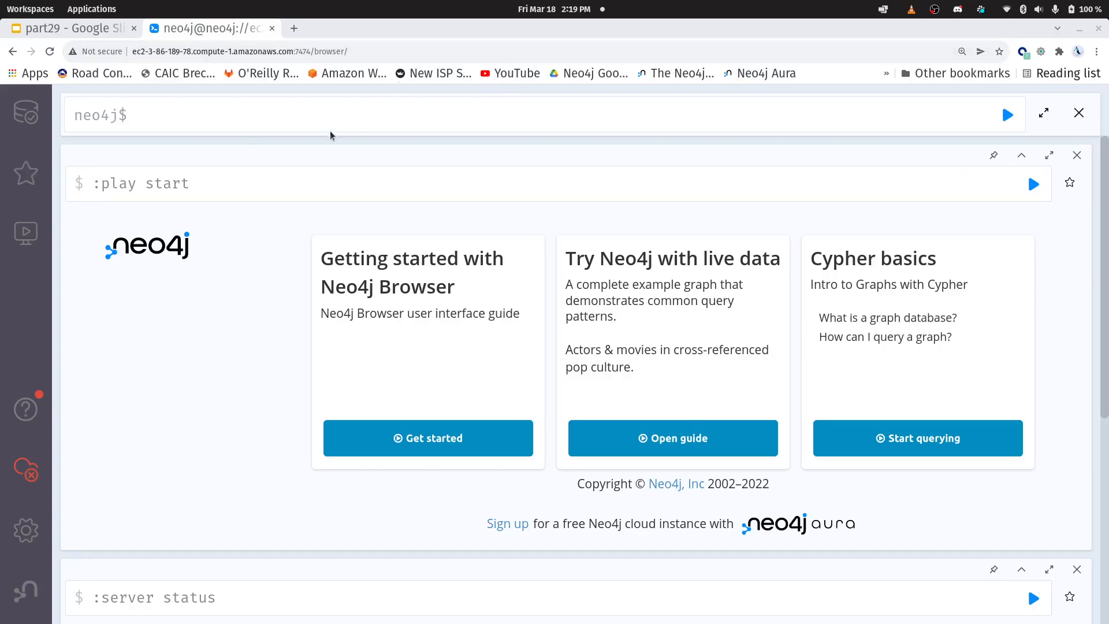
key("ctrl+f")
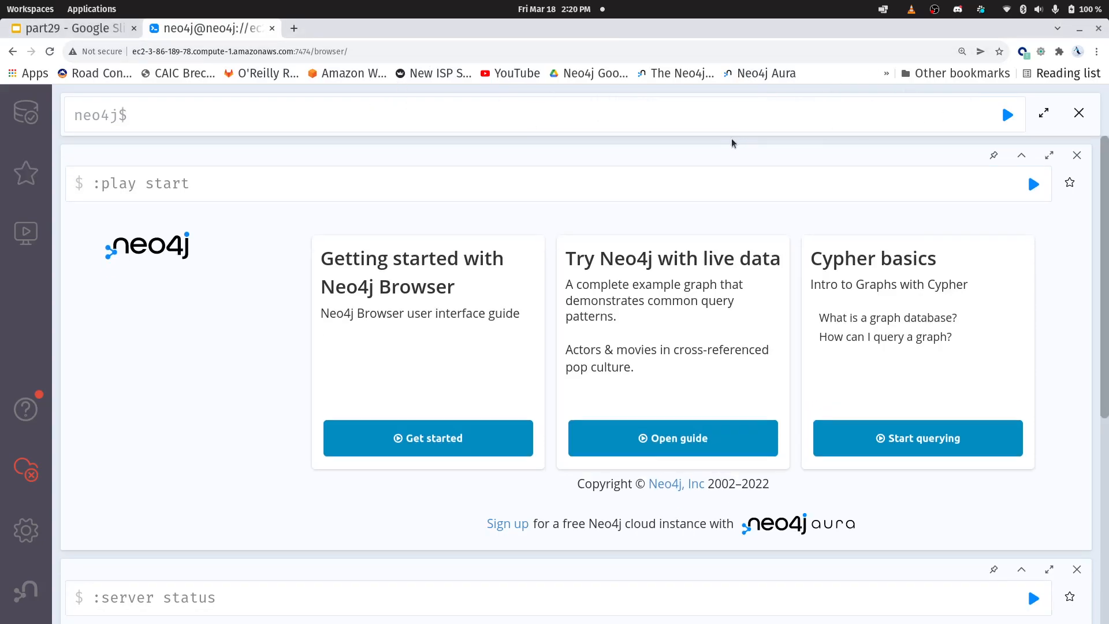
type("https://dev.neo4j.com/frp_tuning")
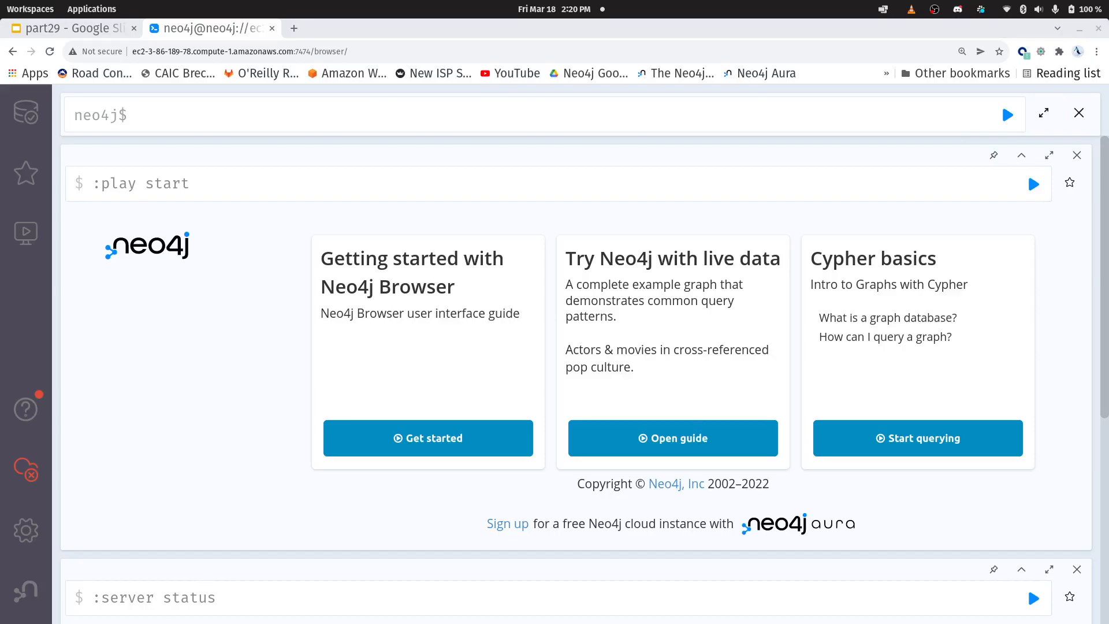
mouse_move(501, 198)
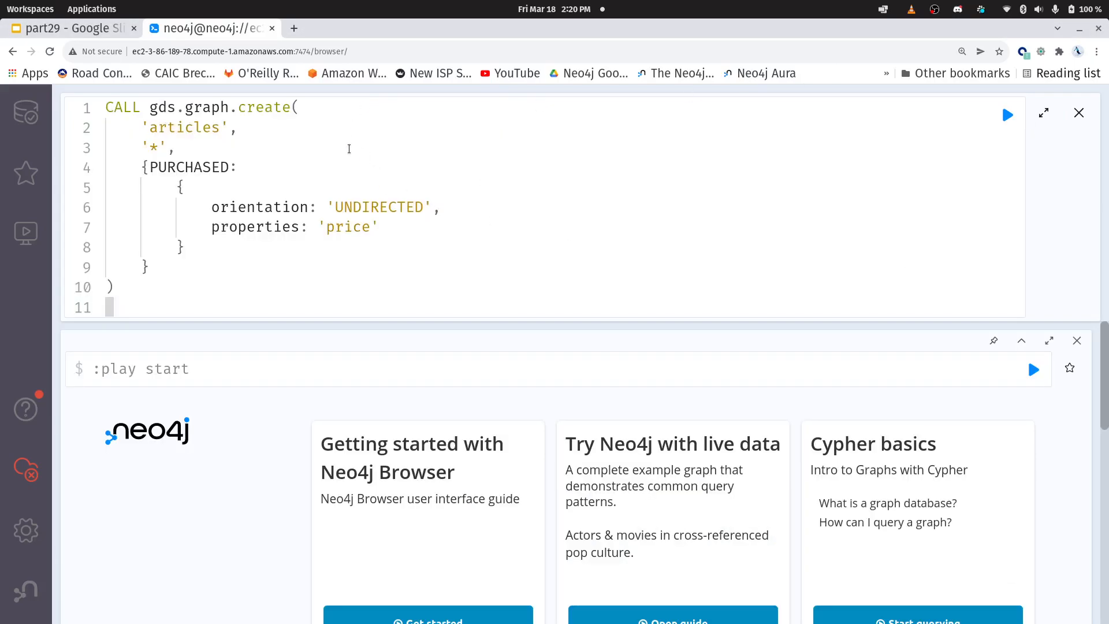
- Run gds.graph.create projecting 'articles' with undirected PURCHASED relationships carrying price
double_click(154, 147)
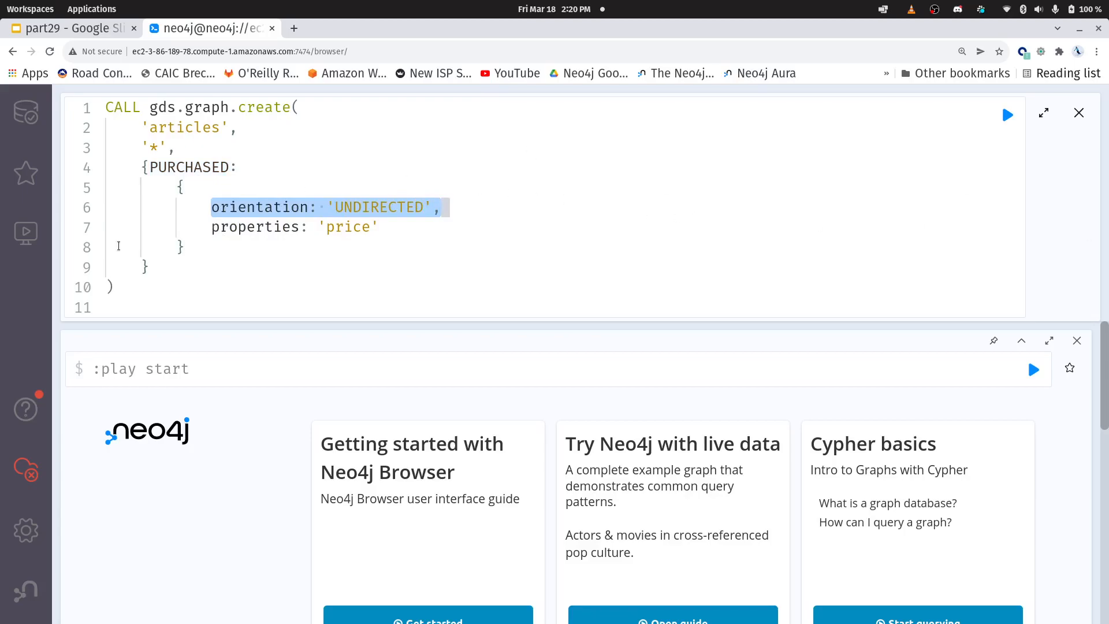
left_click(213, 227)
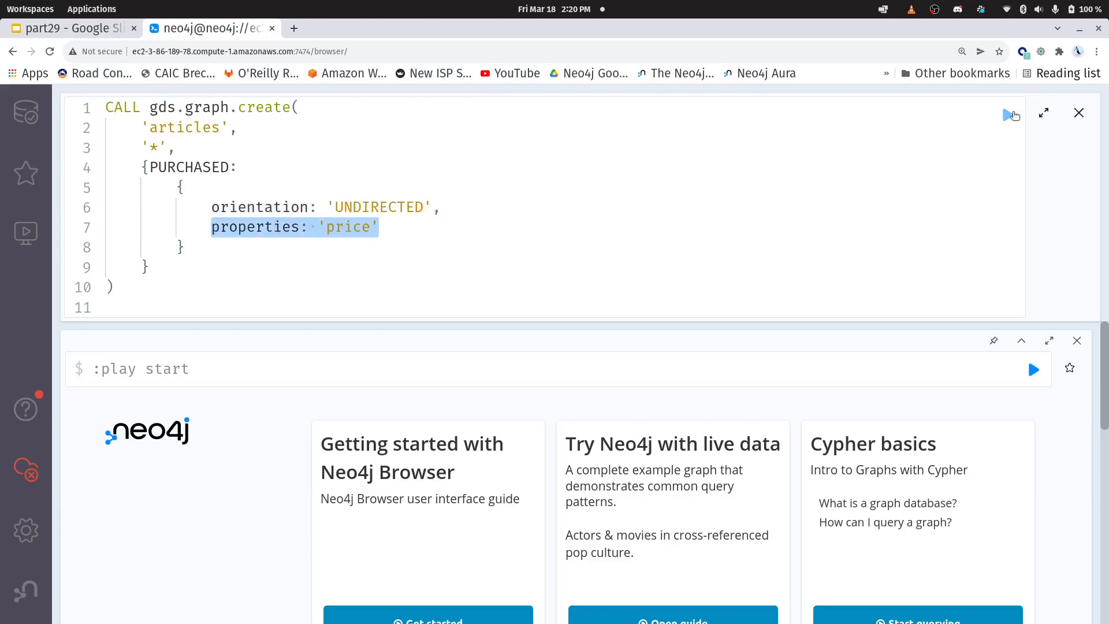
left_click(1012, 114)
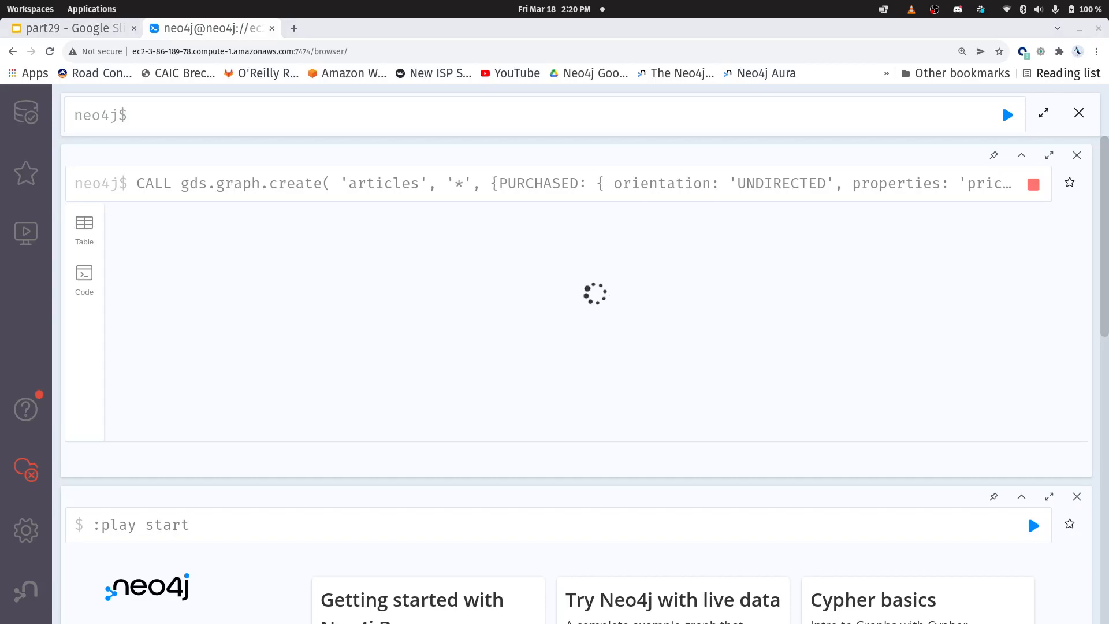
mouse_move(137, 361)
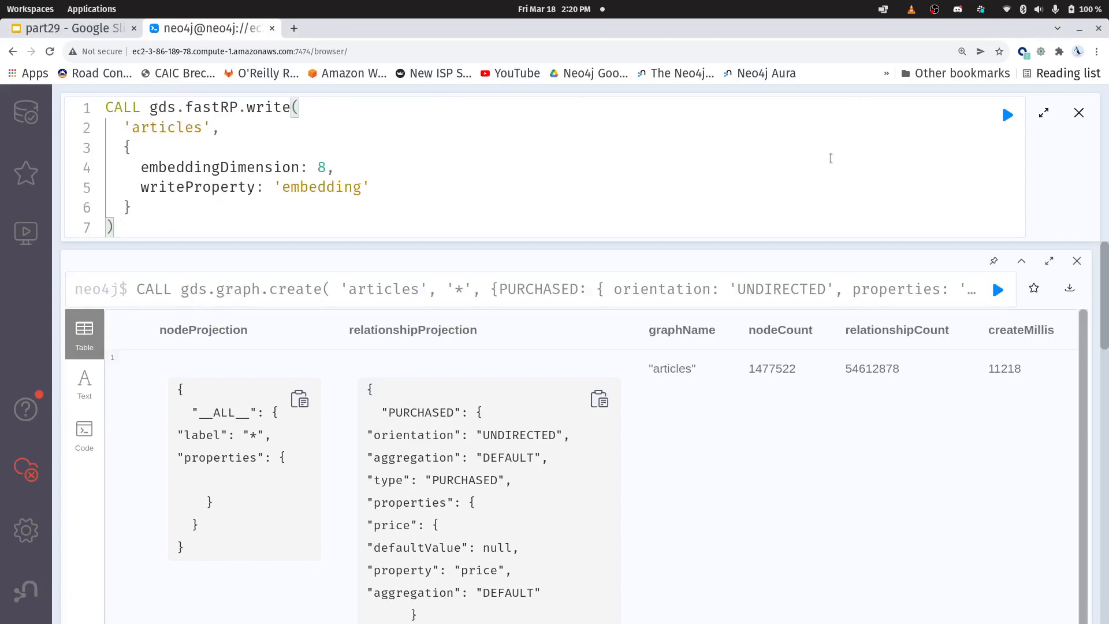
mouse_move(1066, 72)
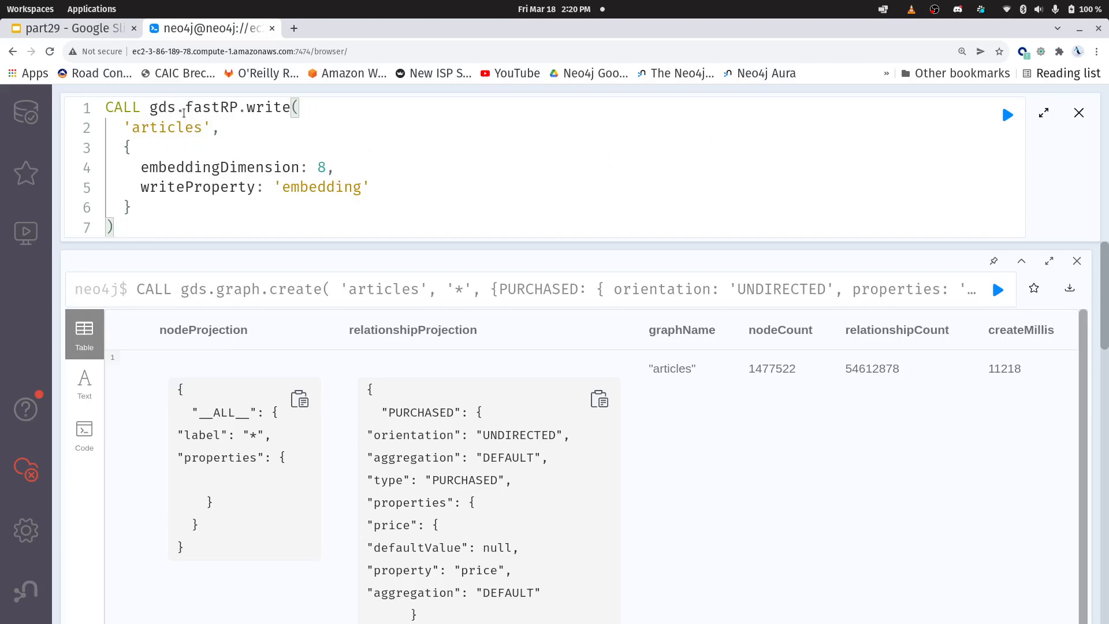
- Run gds.fastRP.write with embeddingDimension 8 and show the labels overview to check Article nodes
double_click(210, 108)
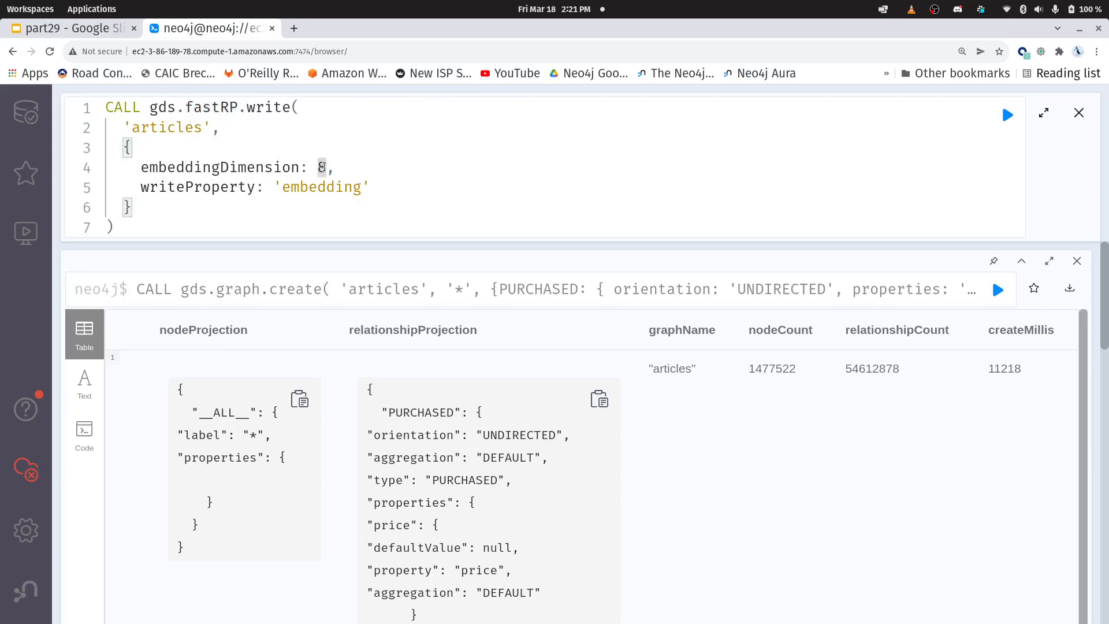
double_click(320, 167)
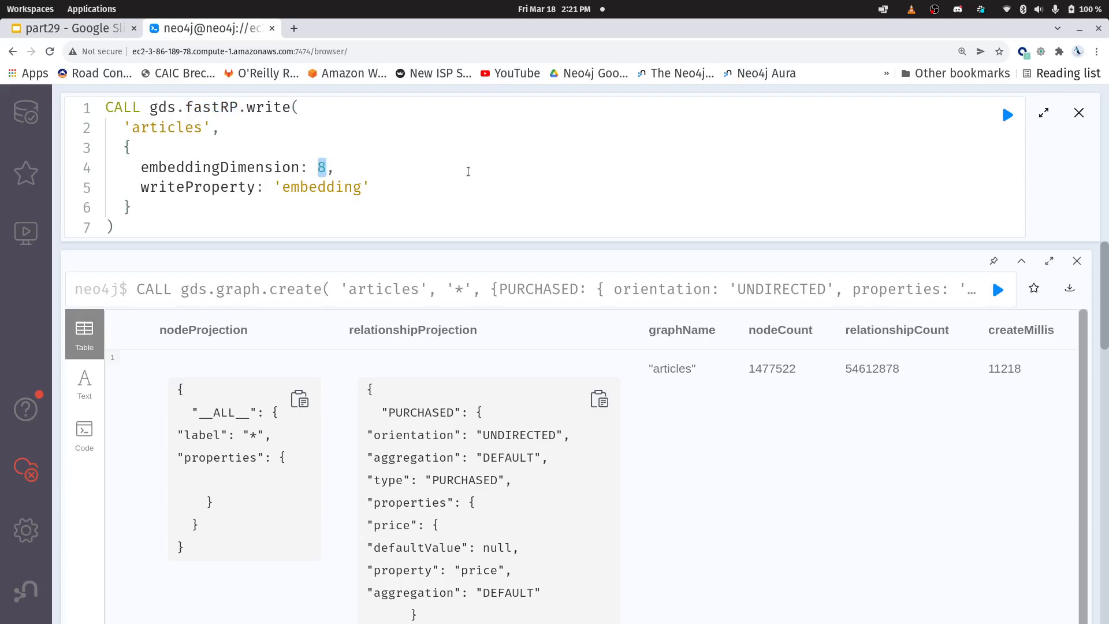
mouse_move(877, 143)
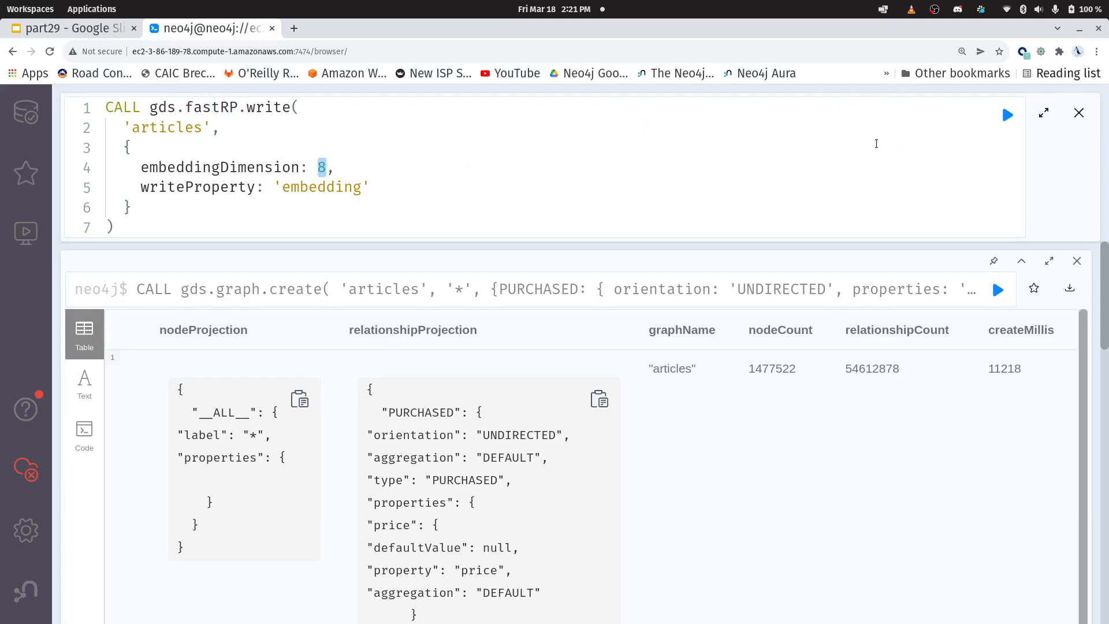
left_click(1007, 114)
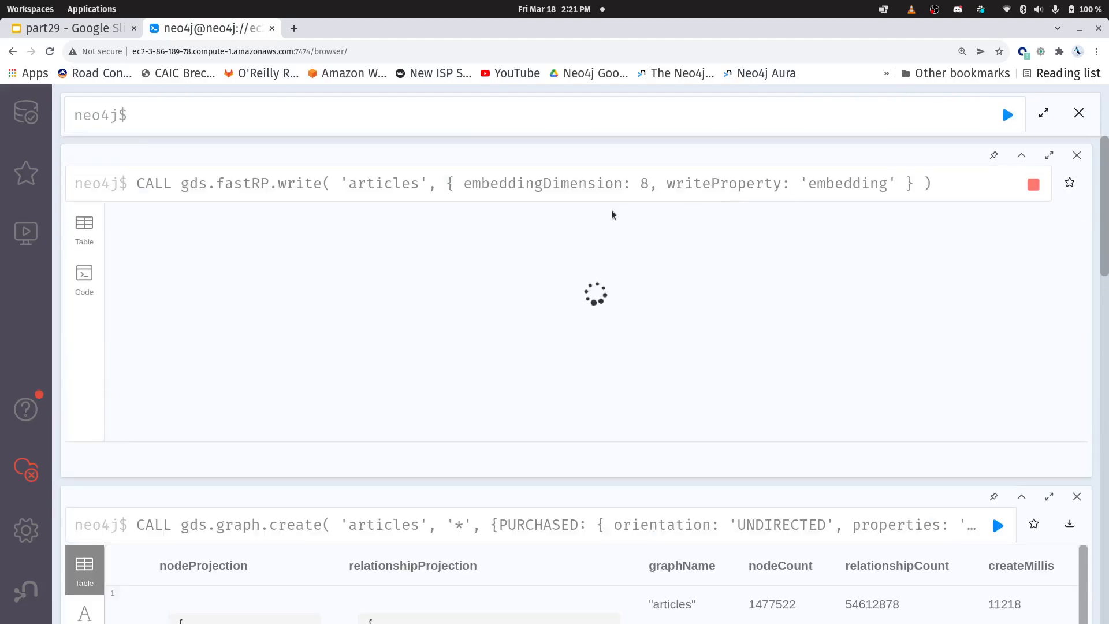
mouse_move(723, 152)
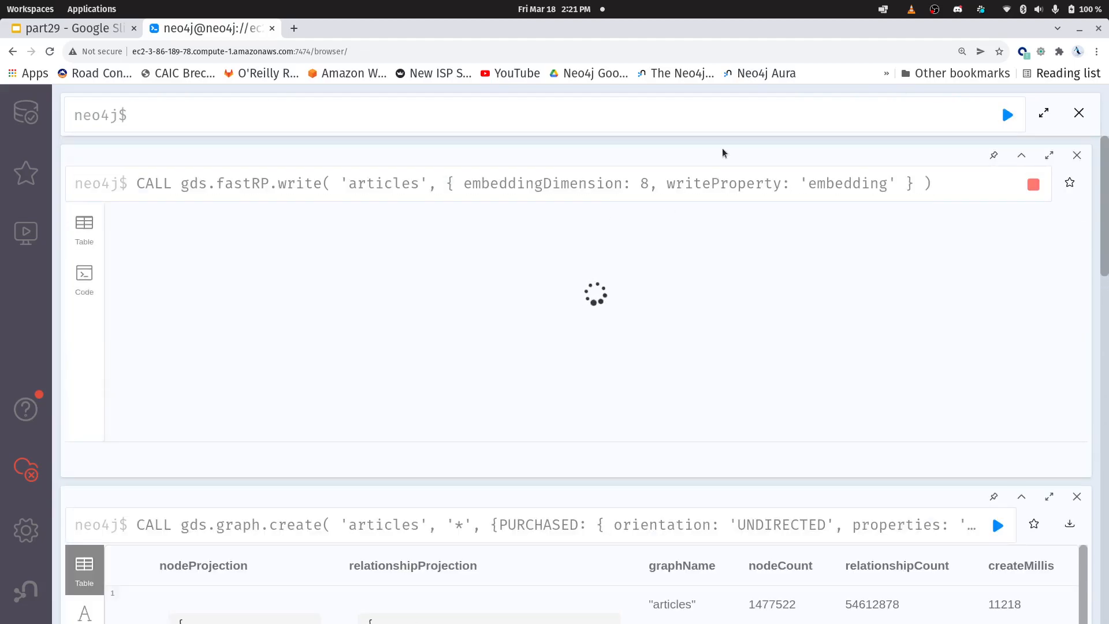
mouse_move(860, 293)
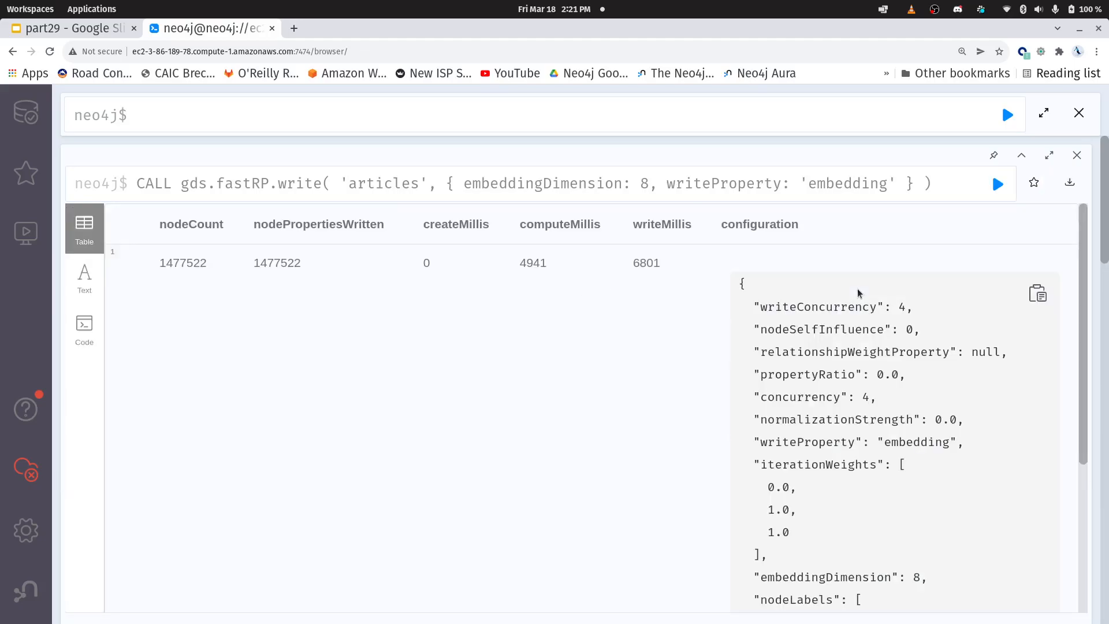
mouse_move(98, 175)
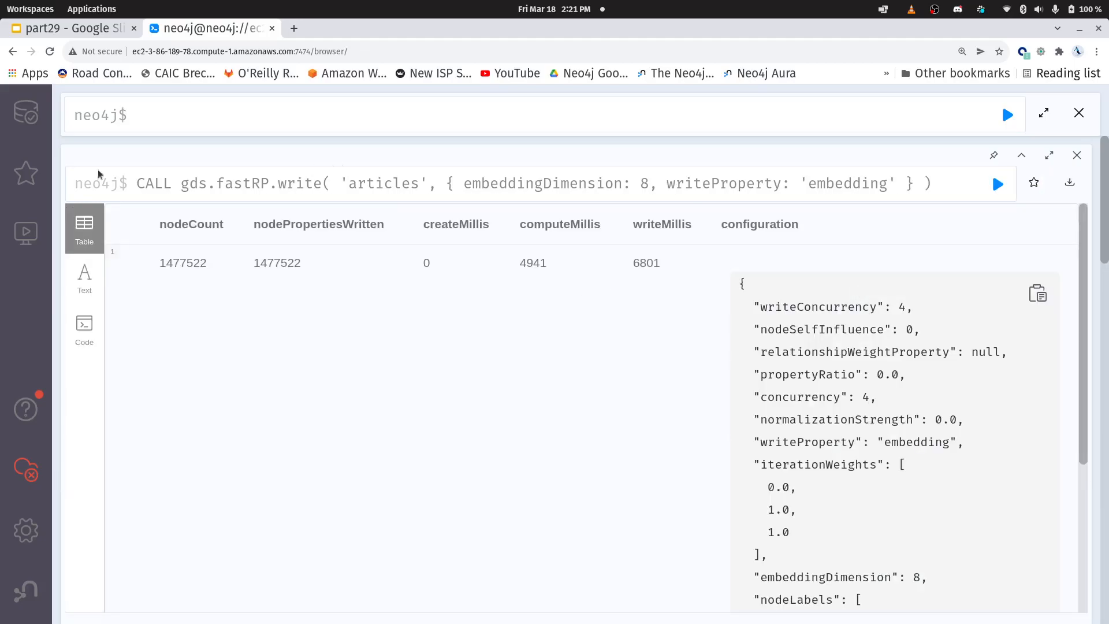
left_click(25, 112)
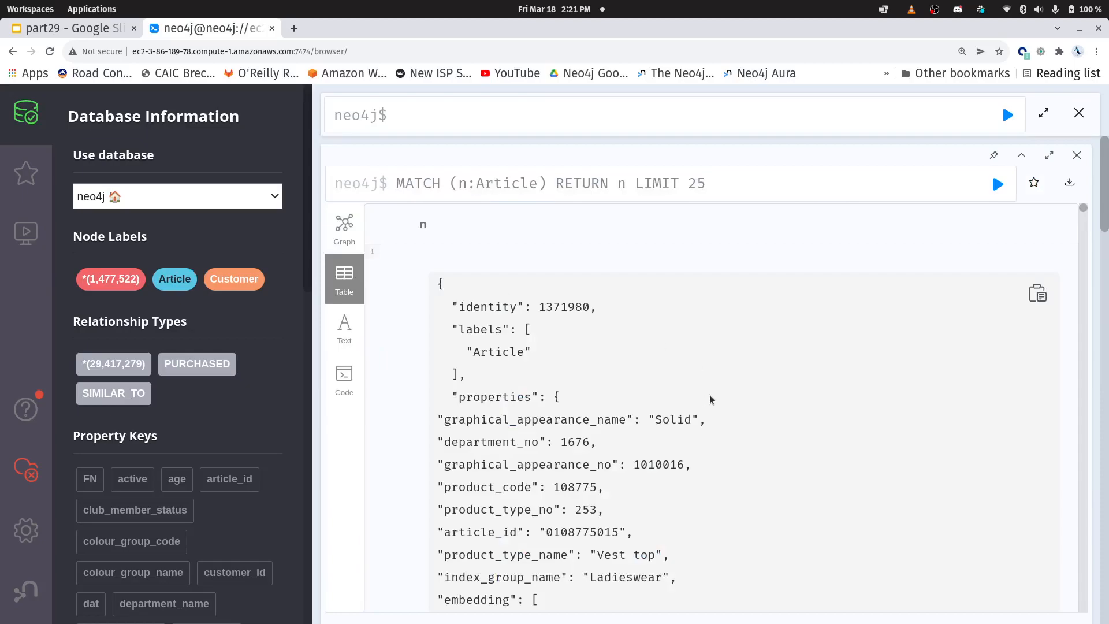
- Scroll the Table result down to the first Article's eight-value embedding property
scroll("down", 3)
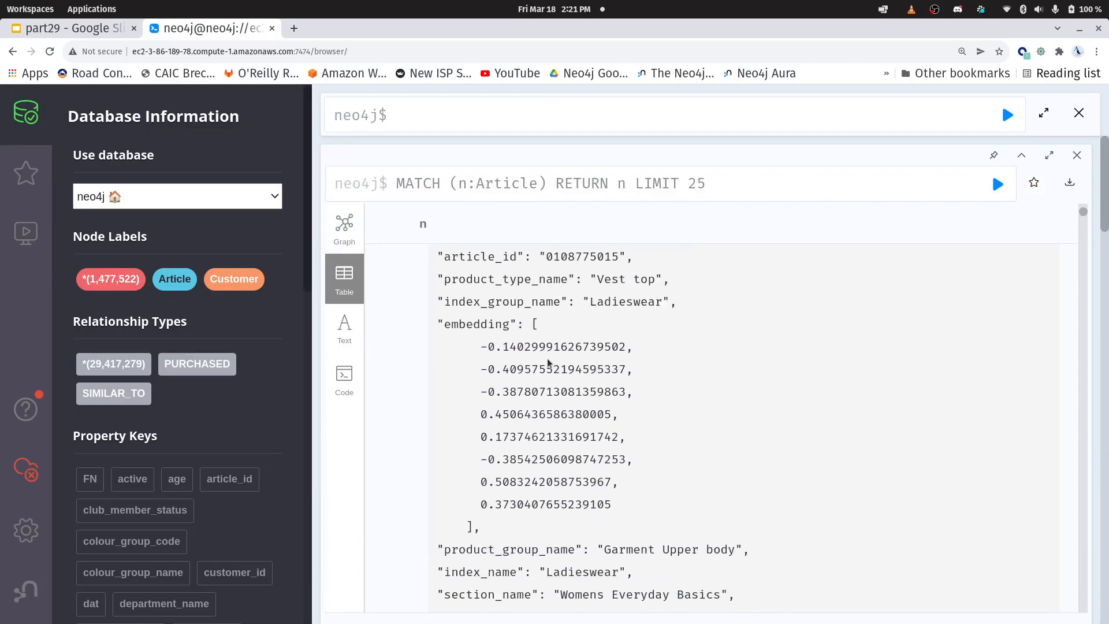
mouse_move(439, 316)
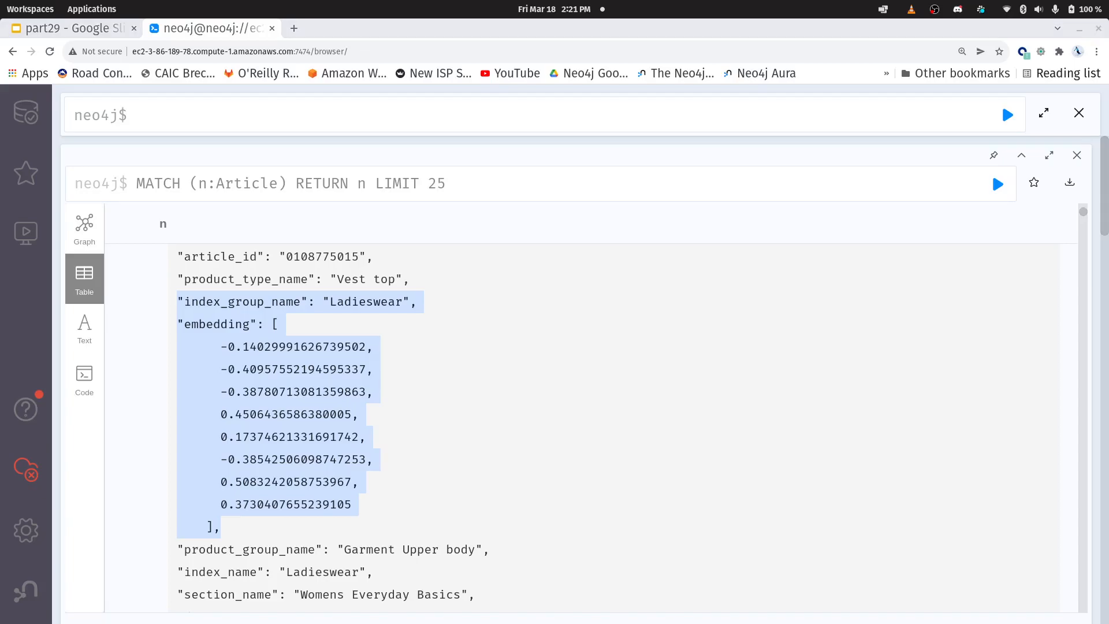
mouse_move(359, 100)
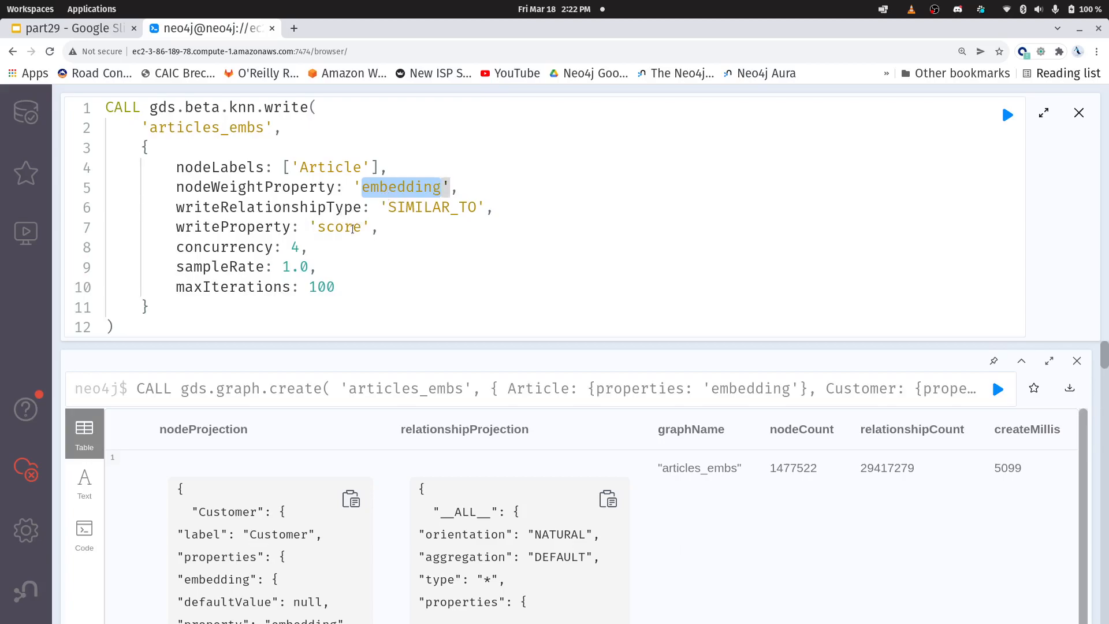
- Highlight the embedding property used by gds.beta.knn.write on 'articles_embs' for SIMILAR_TO scoring
double_click(432, 207)
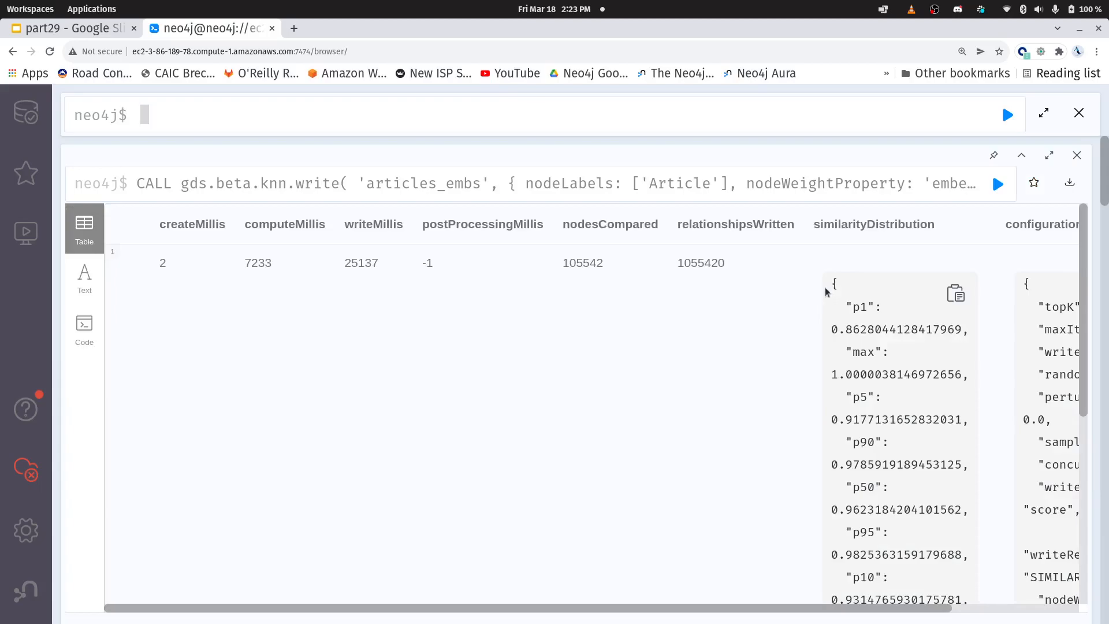
mouse_move(827, 293)
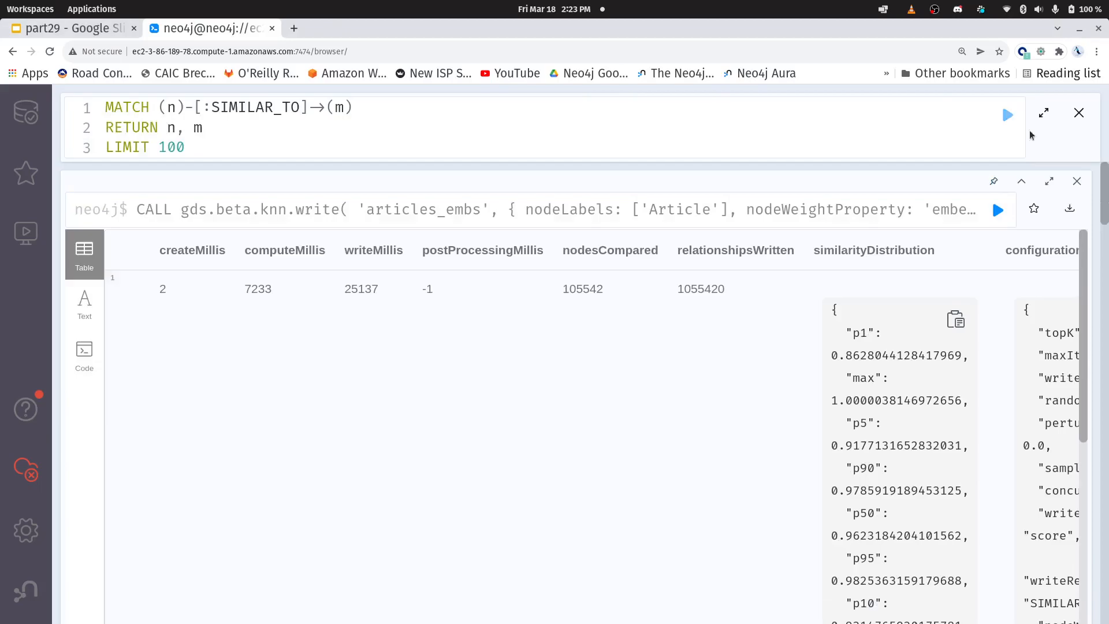
- Run the MATCH SIMILAR_TO query and show the 103 Articles as a clustered graph visualization
left_click(1007, 114)
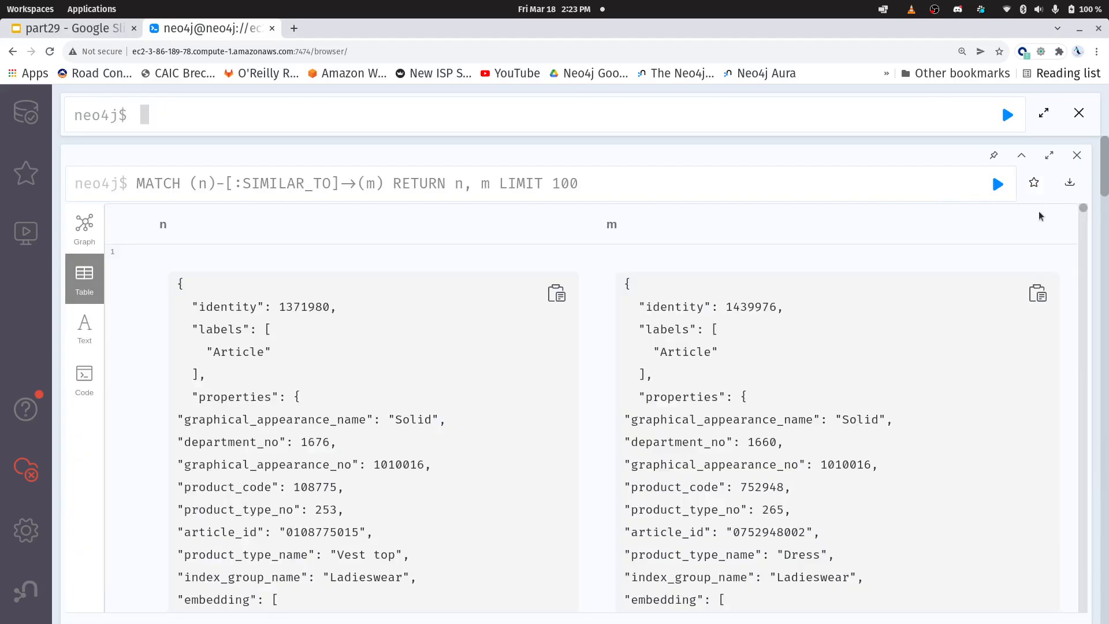
left_click(83, 228)
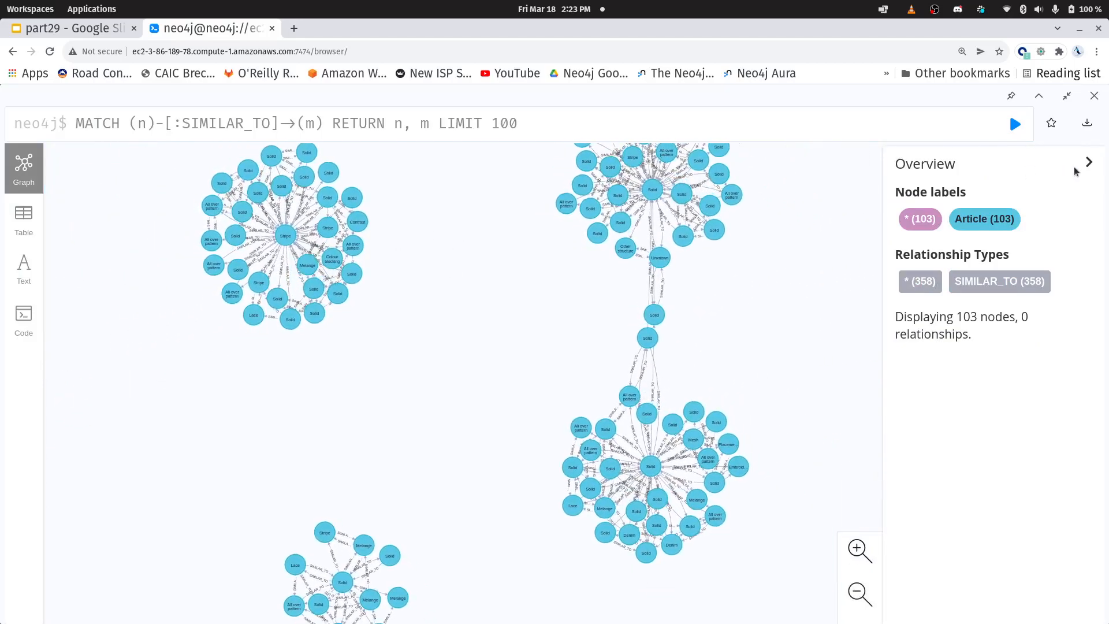
left_click(1088, 161)
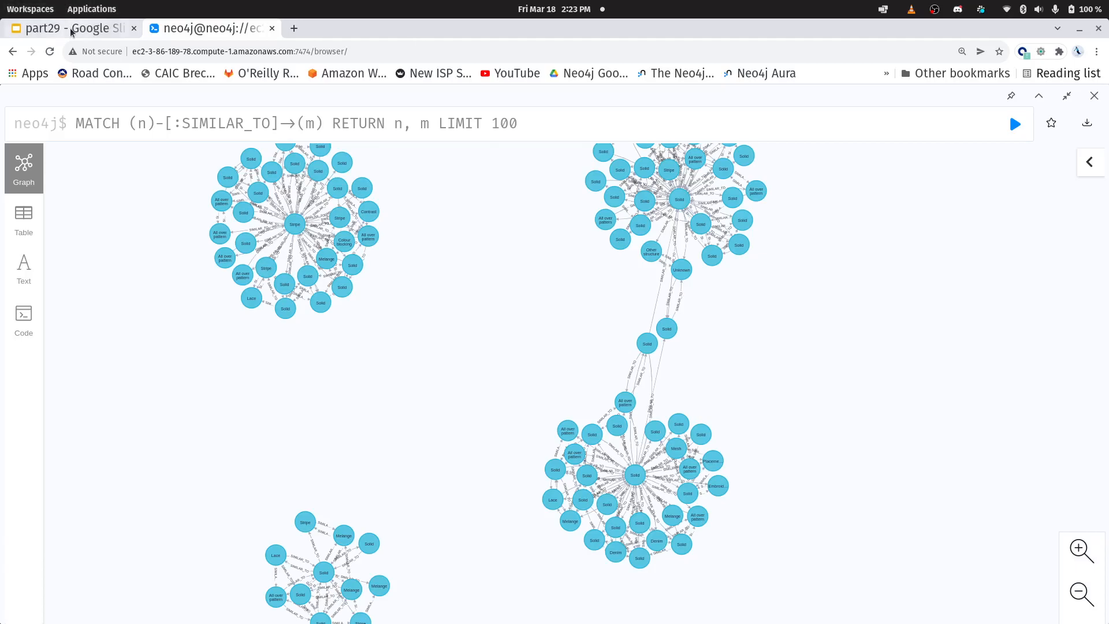
left_click(70, 27)
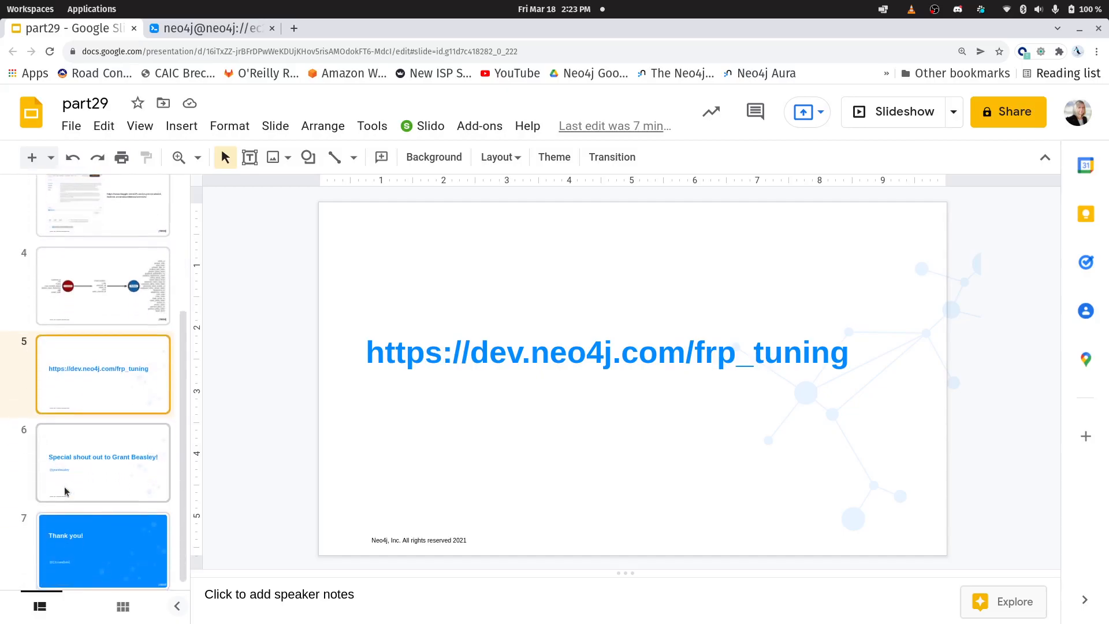
left_click(103, 462)
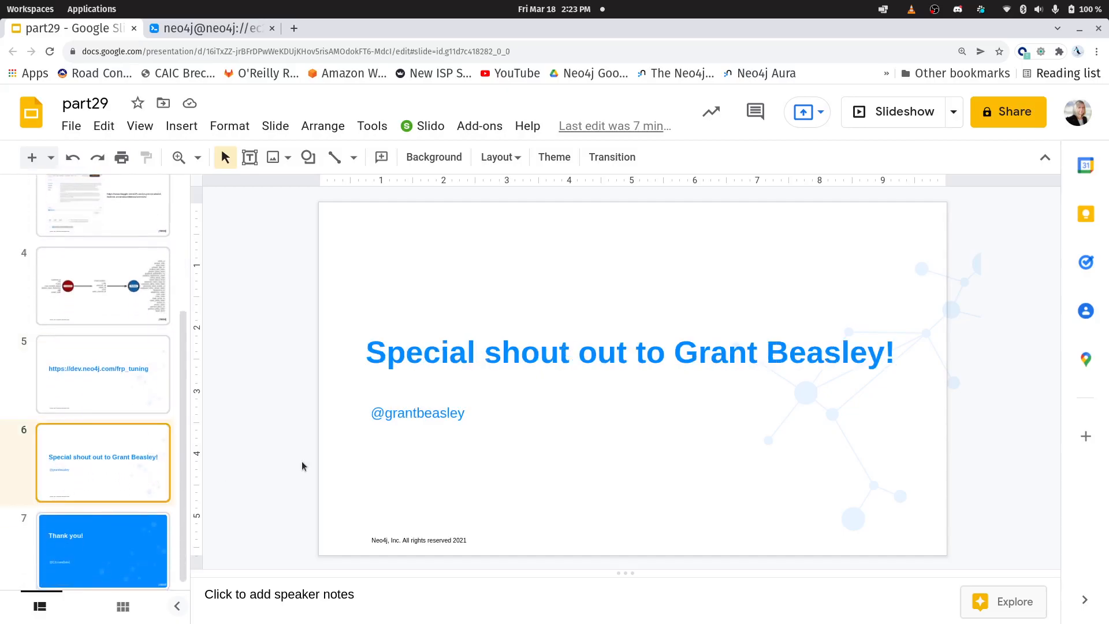